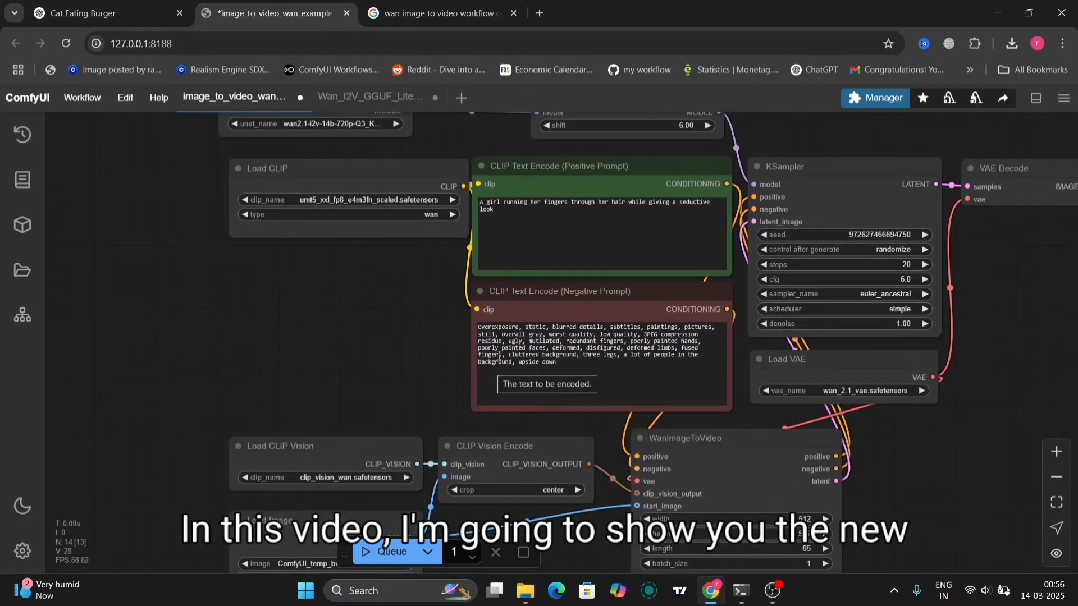
# Step: Fit the workflow in view and enlarge the finished cat video from queue history
pyautogui.tripleClick(598, 205)
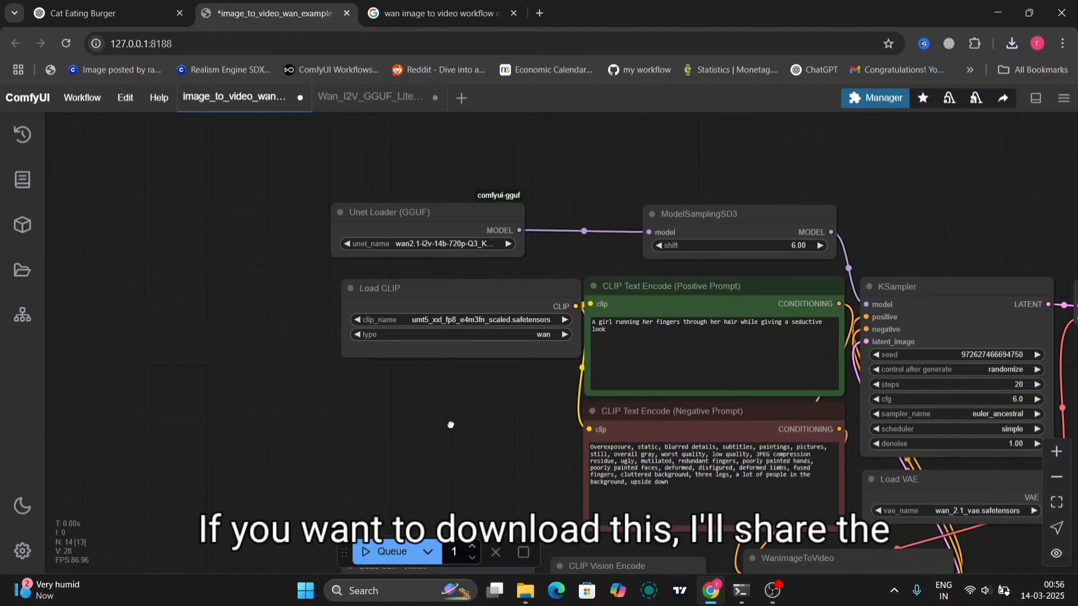
pyautogui.moveTo(450, 424); pyautogui.dragTo(411, 309)
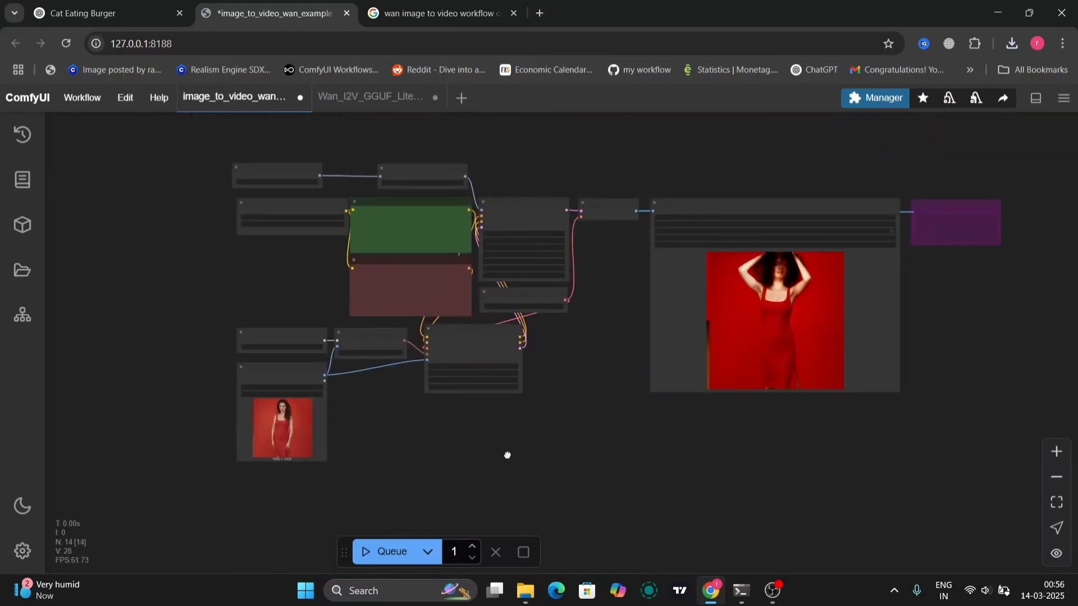
pyautogui.moveTo(508, 455); pyautogui.dragTo(975, 374)
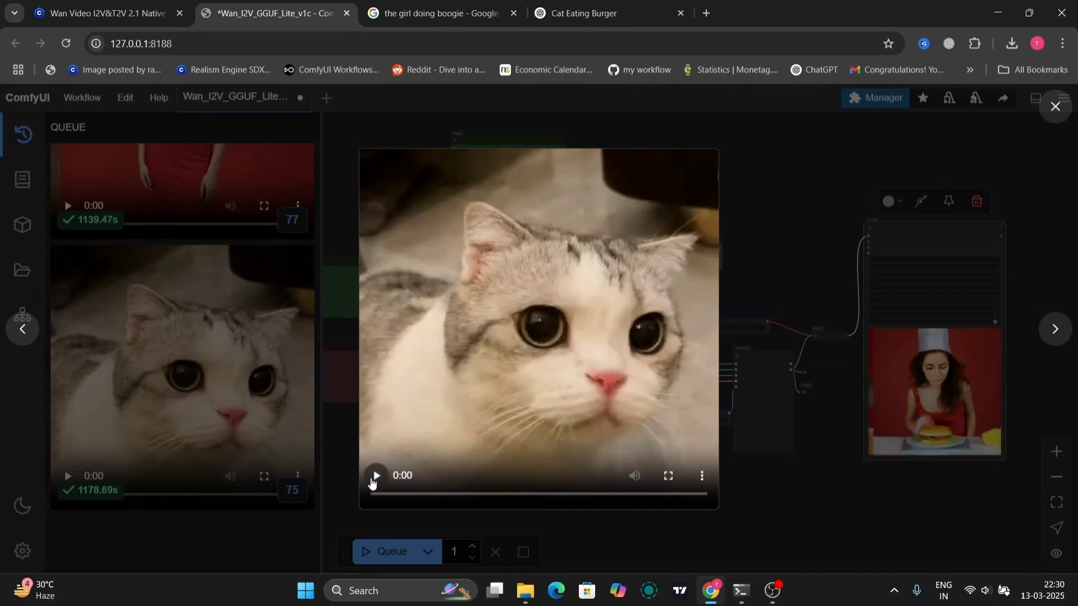
# Step: Play the cat video, then open the Street Fighter Hodouken LoRA's Civitai page
pyautogui.click(376, 475)
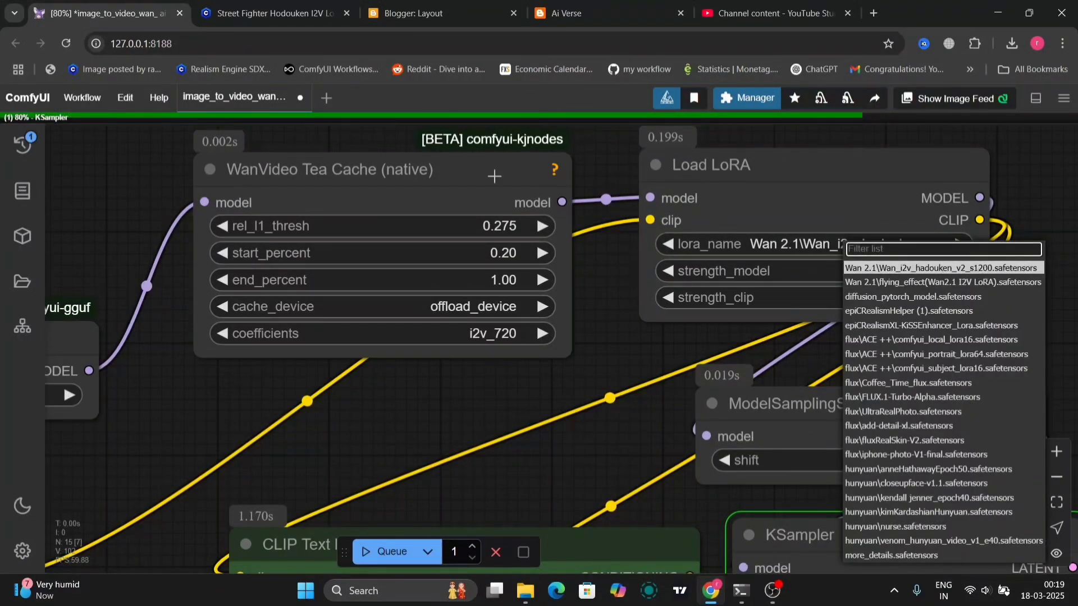
pyautogui.click(273, 13)
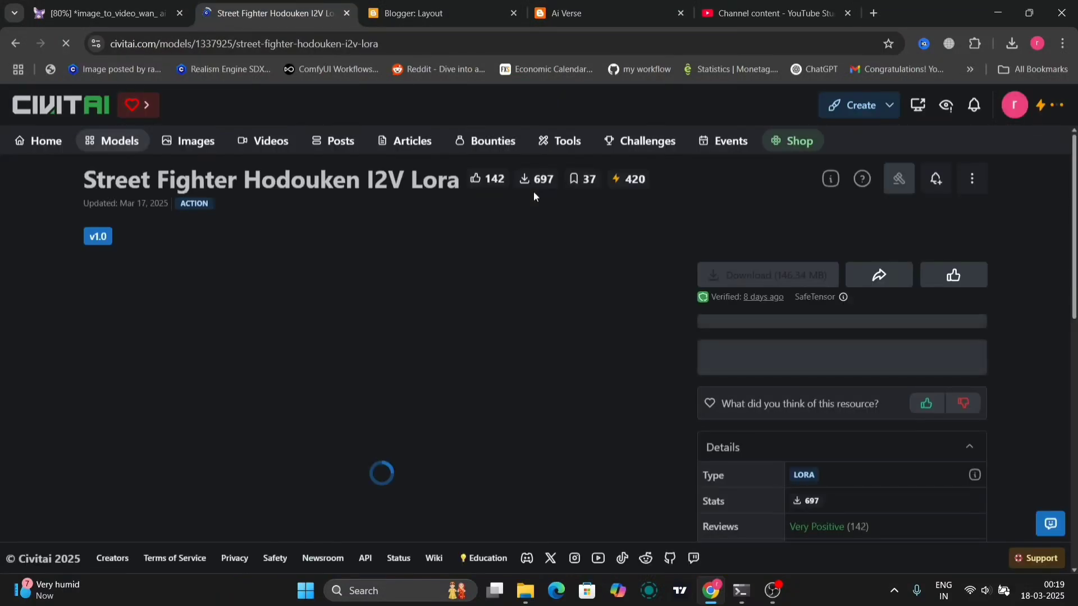
# Step: Scroll through the Hodouken LoRA description and usage notes
pyautogui.scroll(-3)
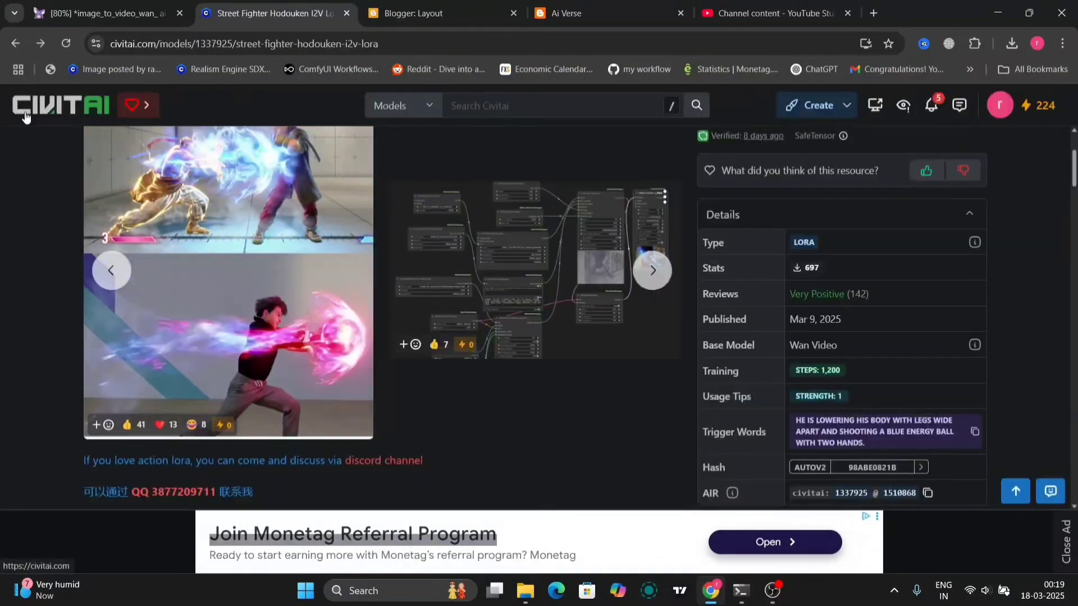
pyautogui.scroll(-3)
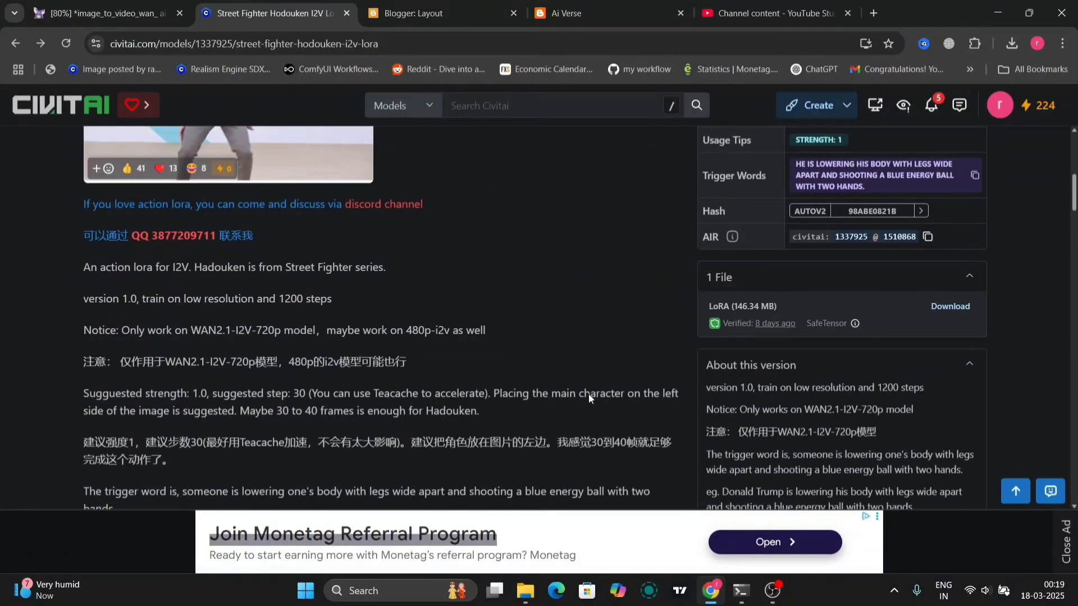
pyautogui.moveTo(440, 342)
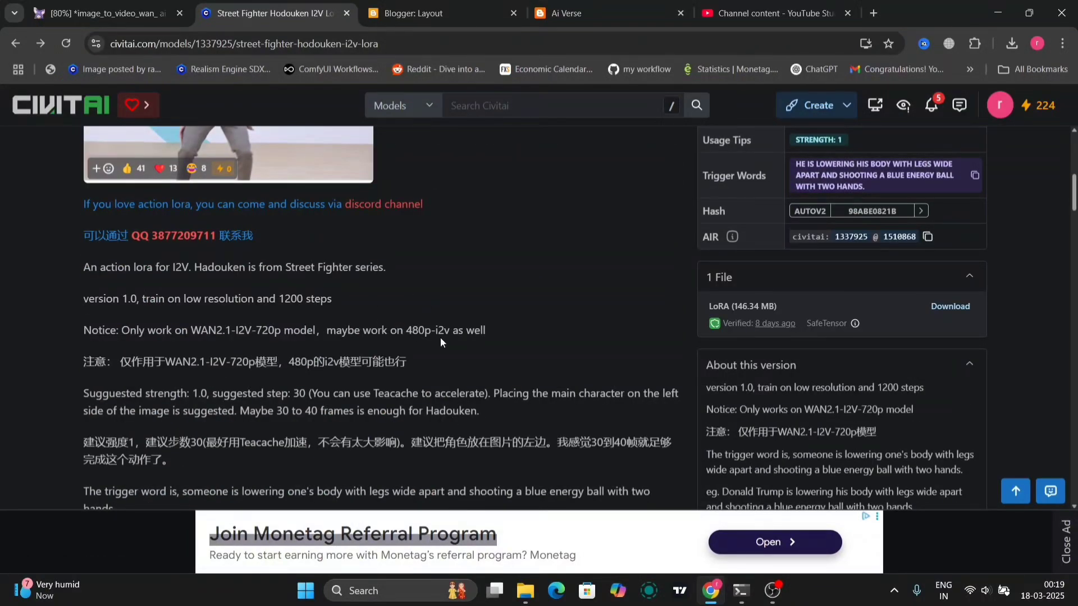
pyautogui.scroll(-3)
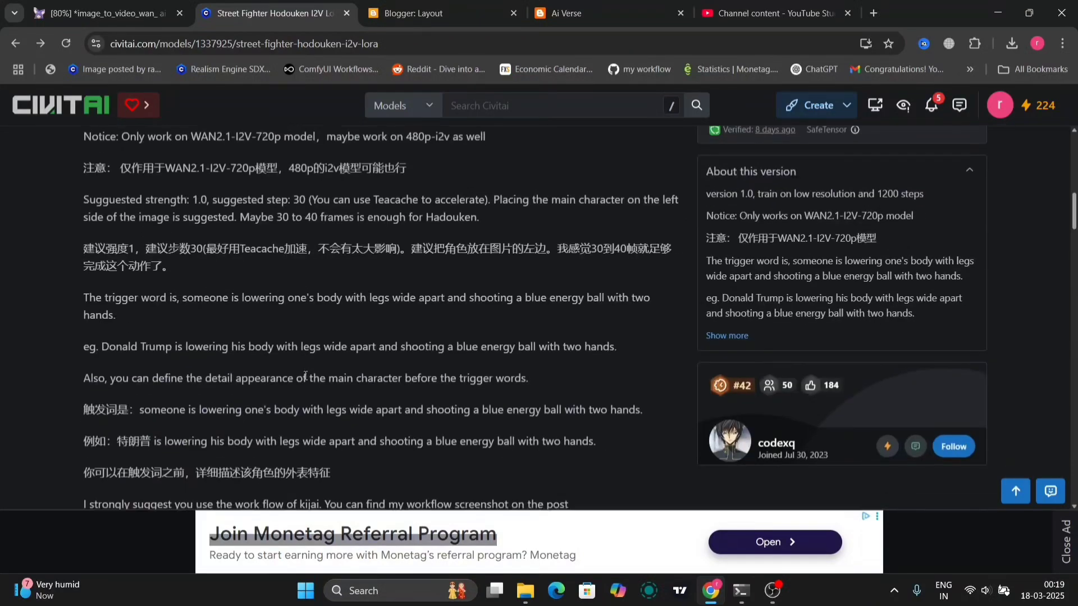
pyautogui.scroll(-3)
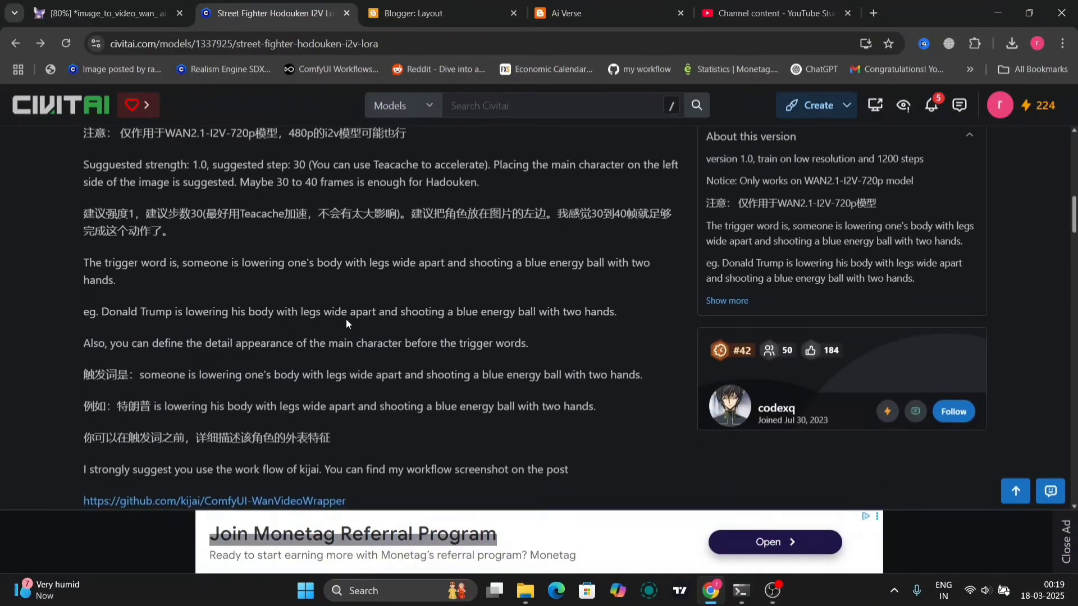
pyautogui.moveTo(631, 287)
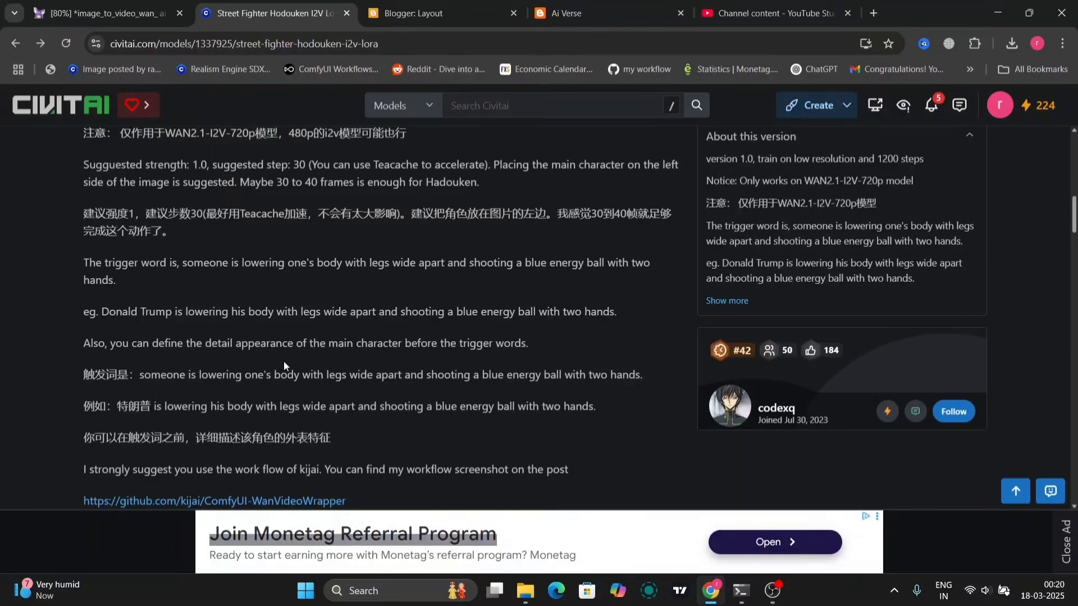
# Step: Read the trigger words, highlight the Discord lines, and move to Blogger's layout page
pyautogui.scroll(-3)
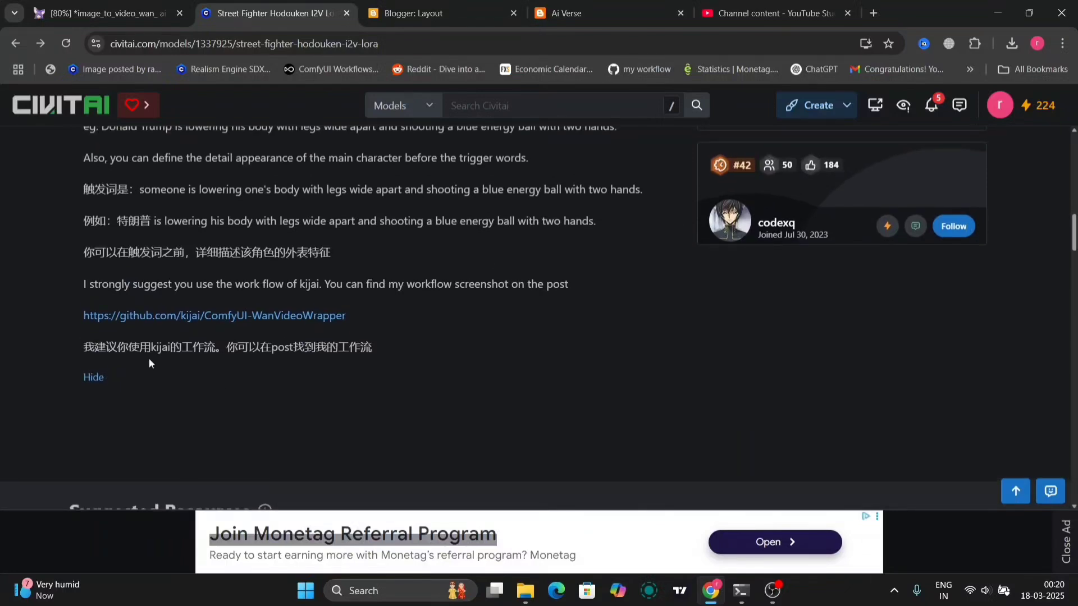
pyautogui.moveTo(298, 297)
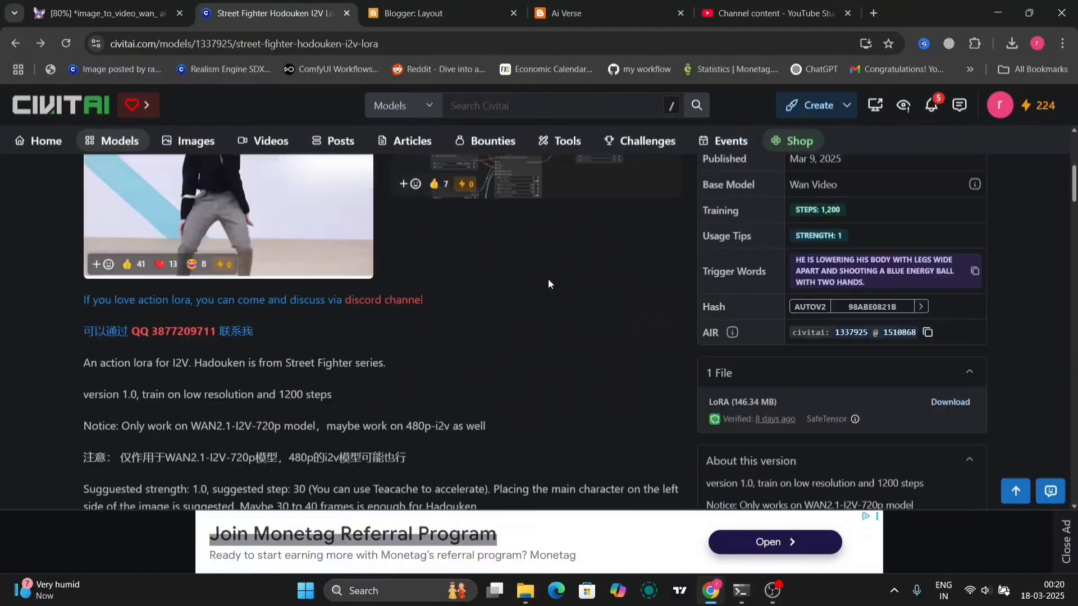
pyautogui.scroll(-3)
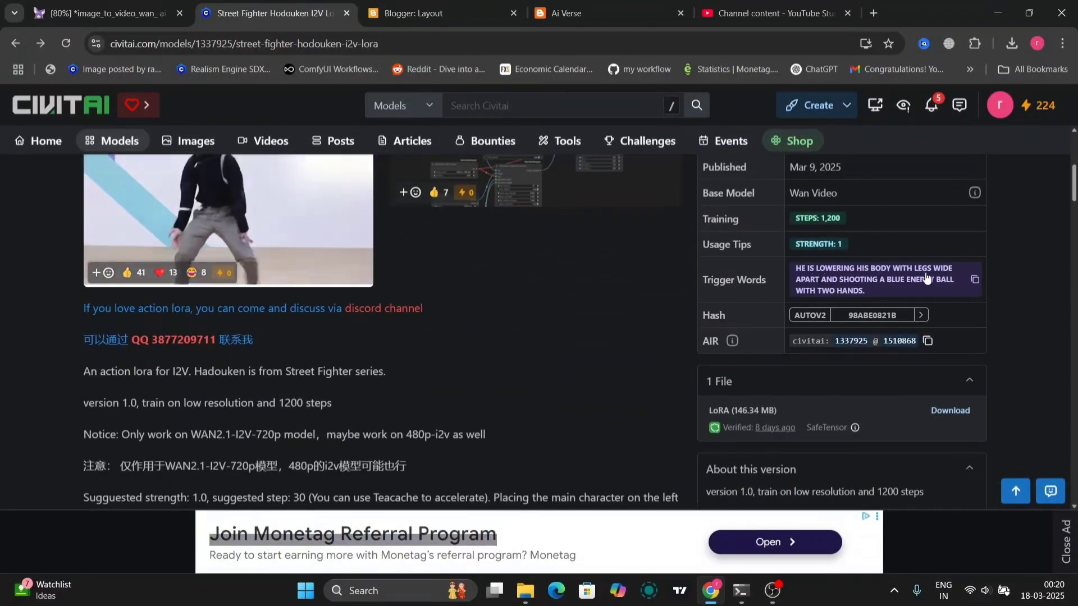
pyautogui.moveTo(83, 308); pyautogui.dragTo(252, 340)
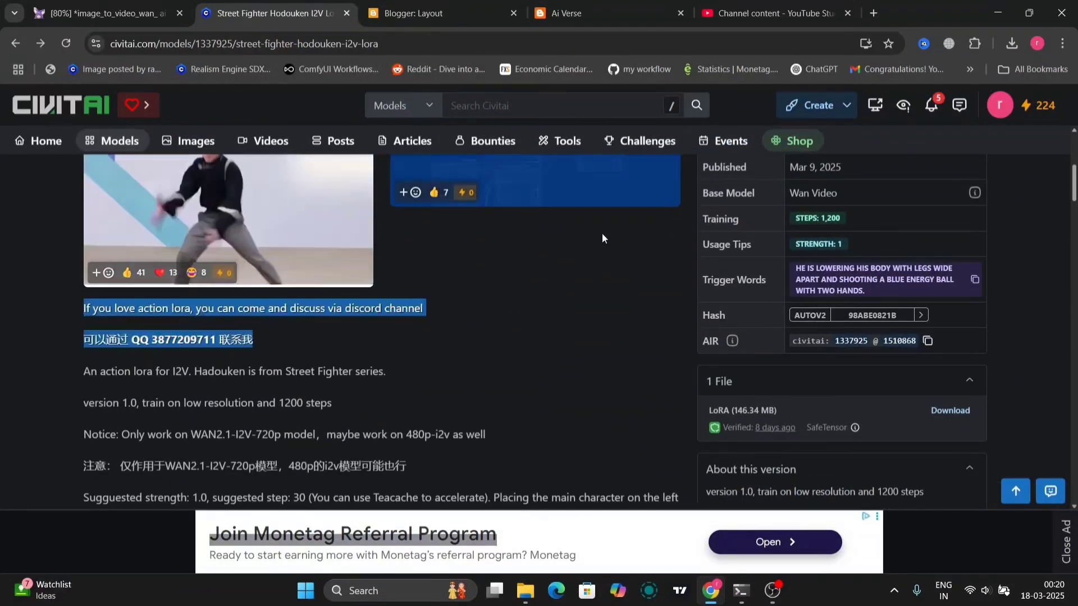
pyautogui.click(427, 13)
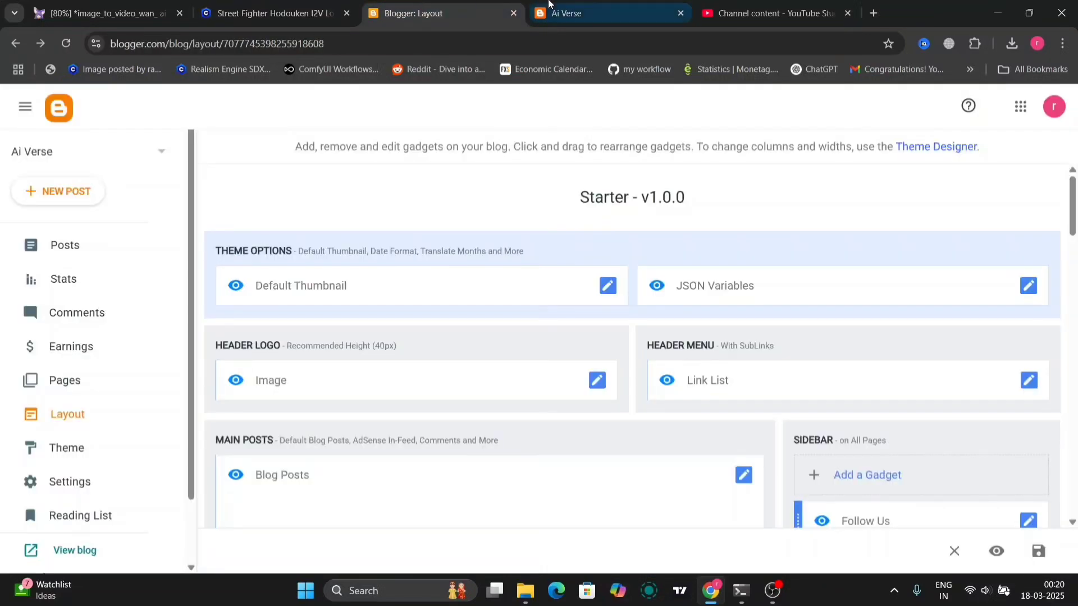
# Step: Go back to the ComfyUI workflow tab showing the hadouken LoRA list
pyautogui.click(607, 13)
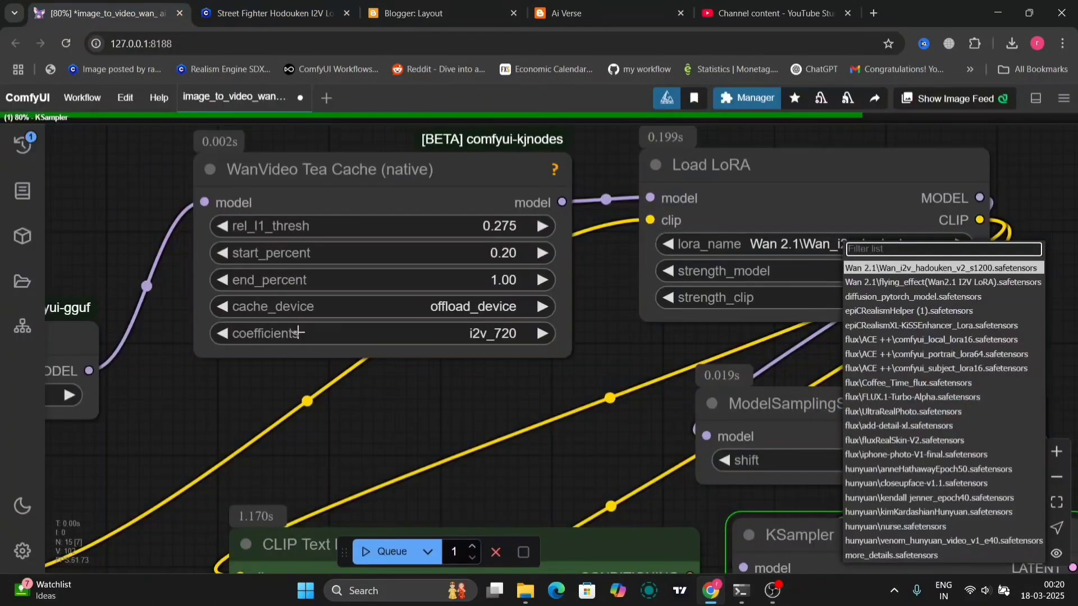
# Step: Check the woman-on-road start image, then open the Flying Effect LoRA page
pyautogui.click(943, 268)
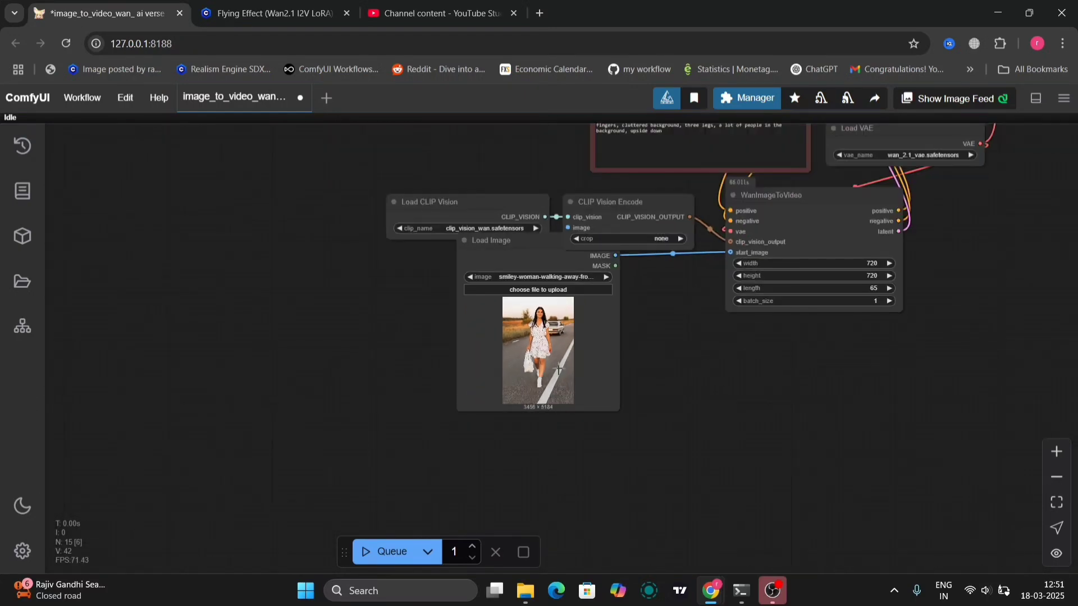
pyautogui.click(272, 13)
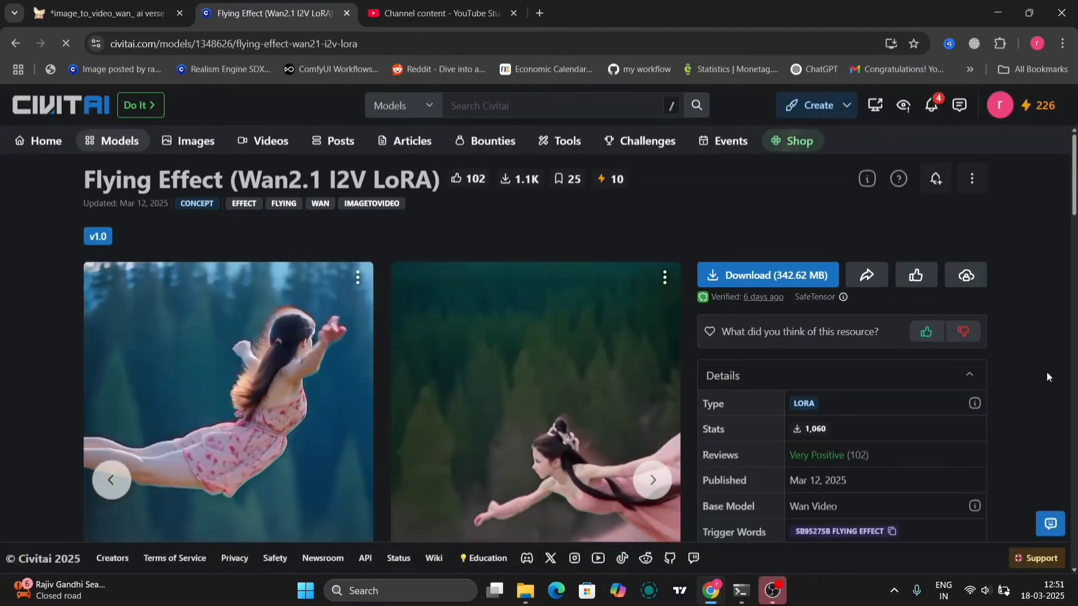
# Step: Read the Flying Effect trigger word and settings, marking the 14B I2V 480p v1.0 version
pyautogui.scroll(-3)
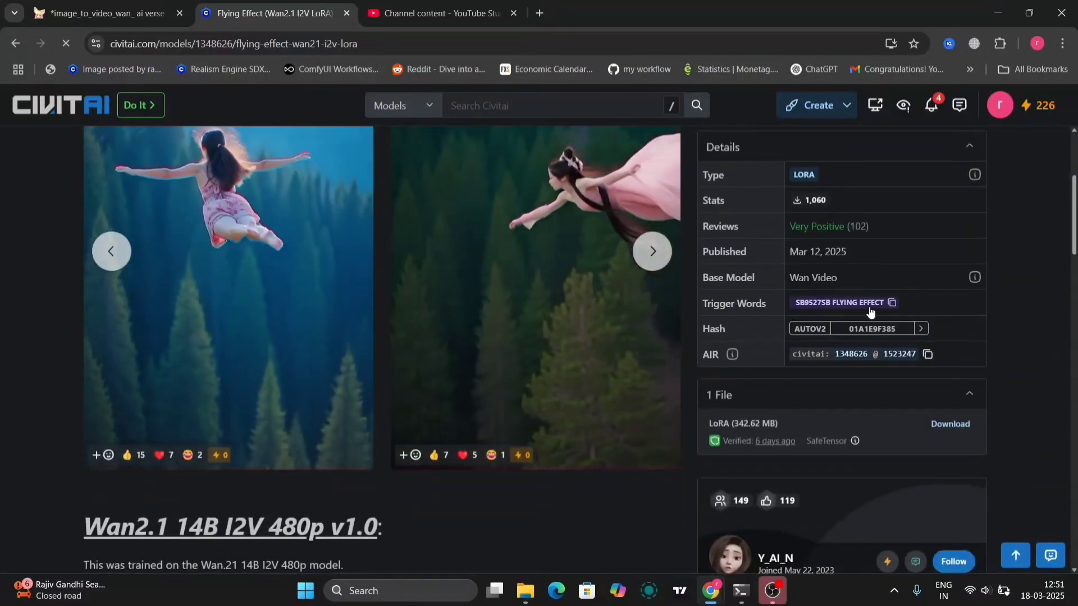
pyautogui.scroll(-3)
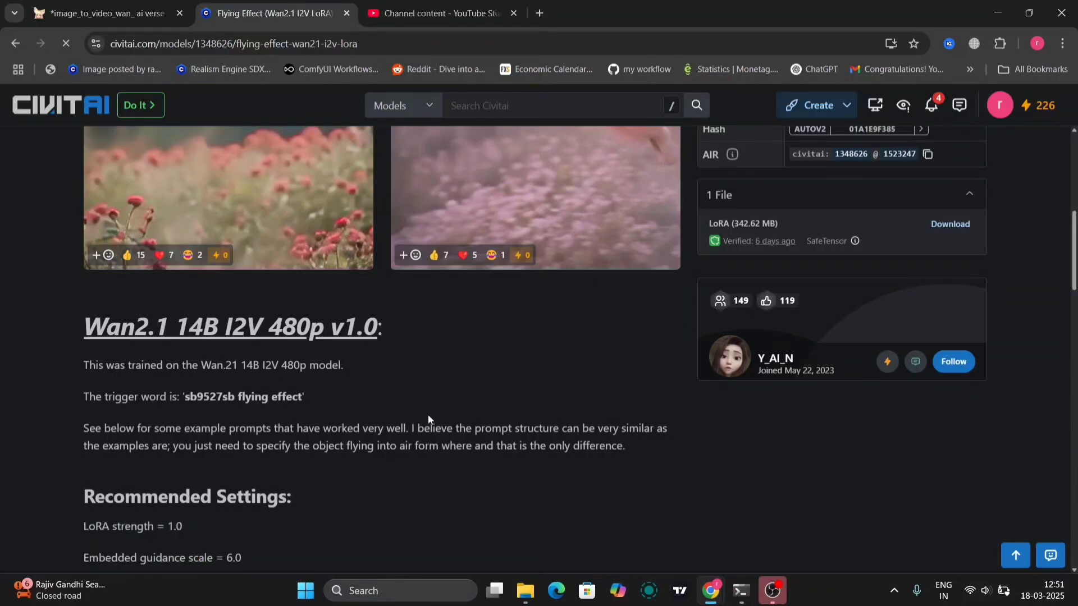
pyautogui.moveTo(392, 383)
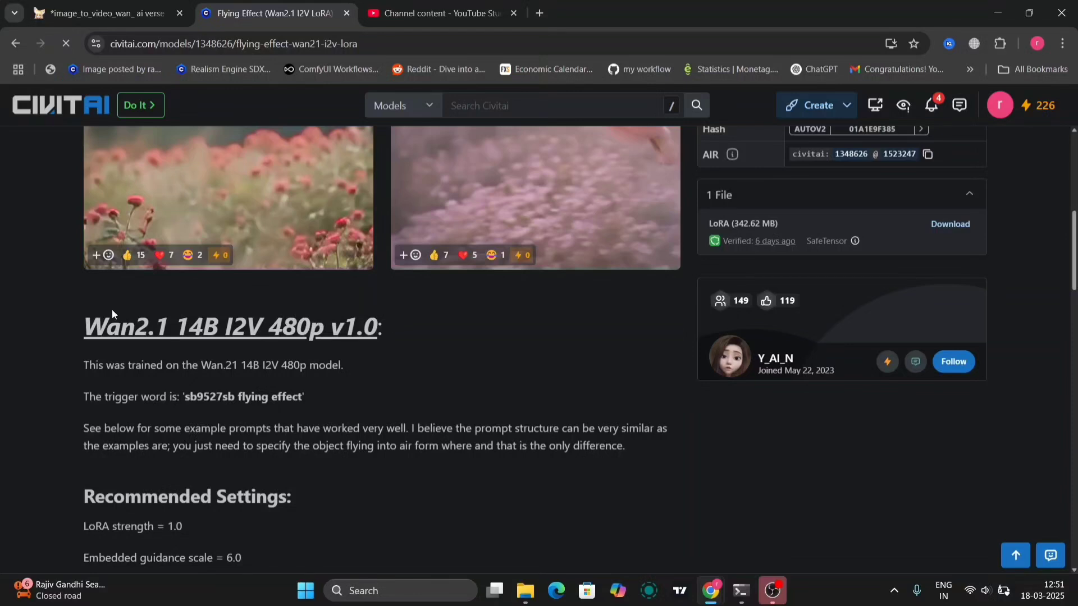
pyautogui.moveTo(221, 428)
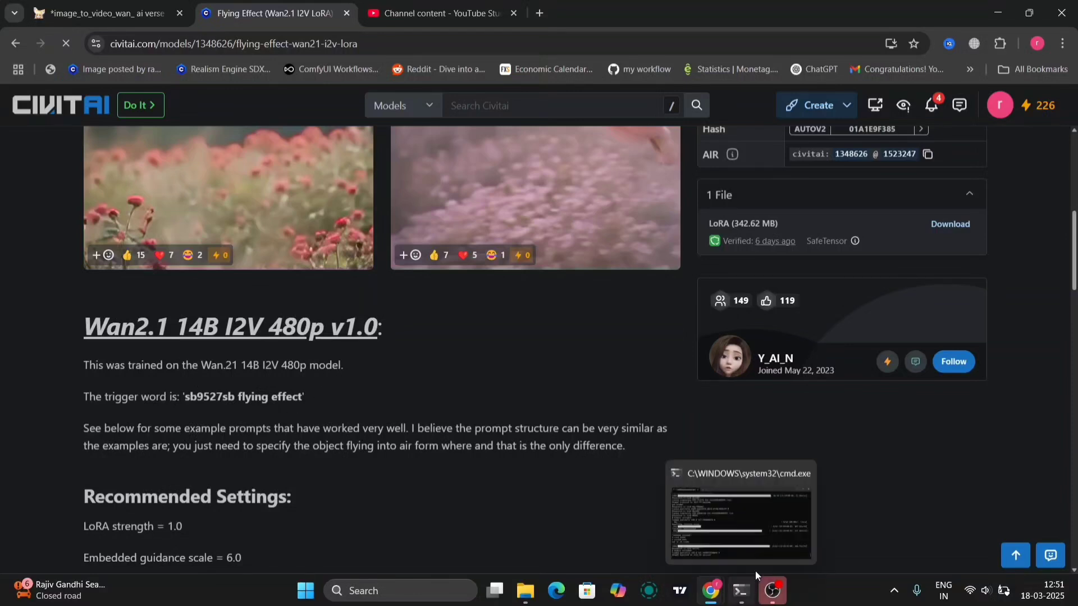
pyautogui.scroll(-3)
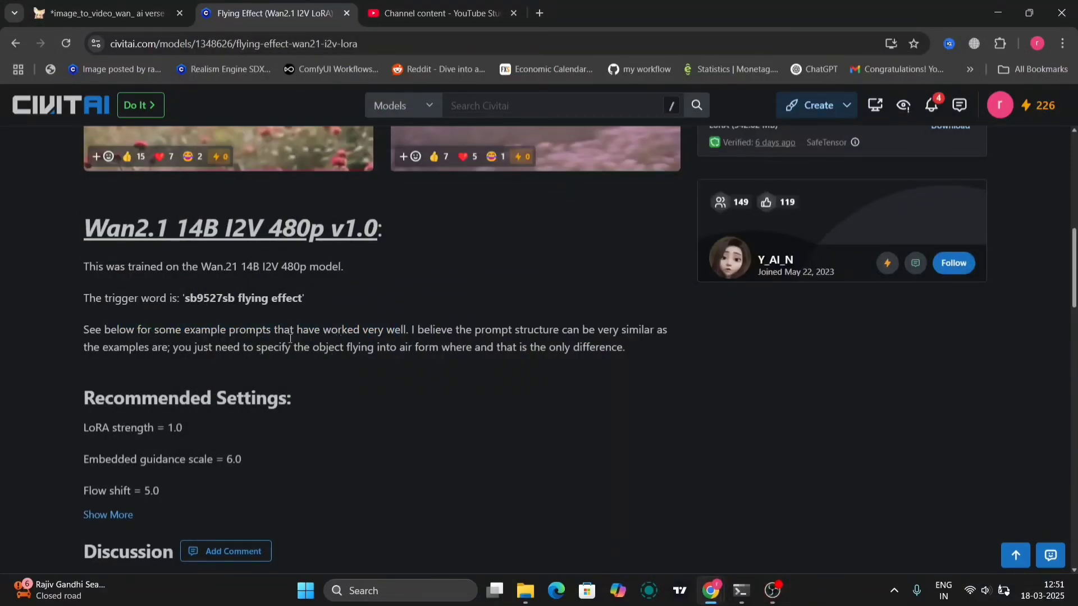
pyautogui.moveTo(177, 228); pyautogui.dragTo(377, 228)
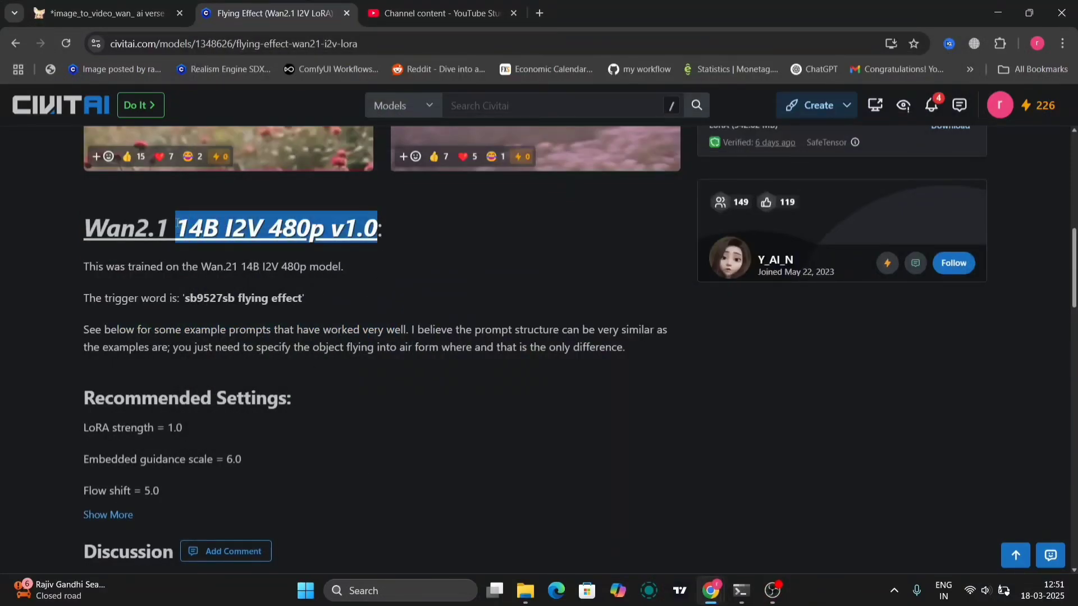
pyautogui.click(104, 13)
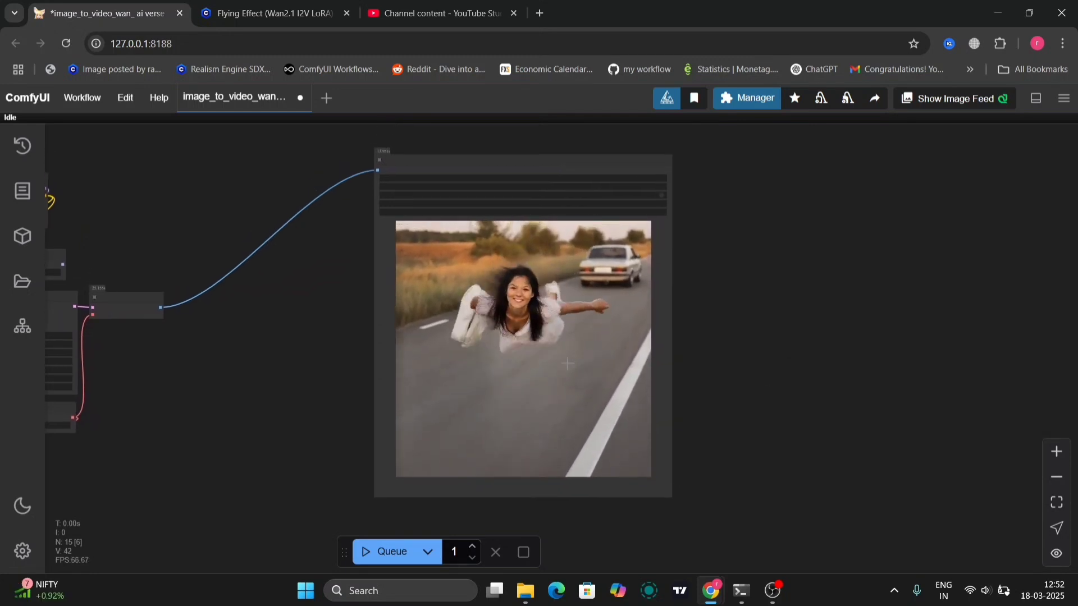
# Step: View the 'sb9527sb flying effect' positive prompt, then return to the Flying Effect page
pyautogui.scroll(-3)
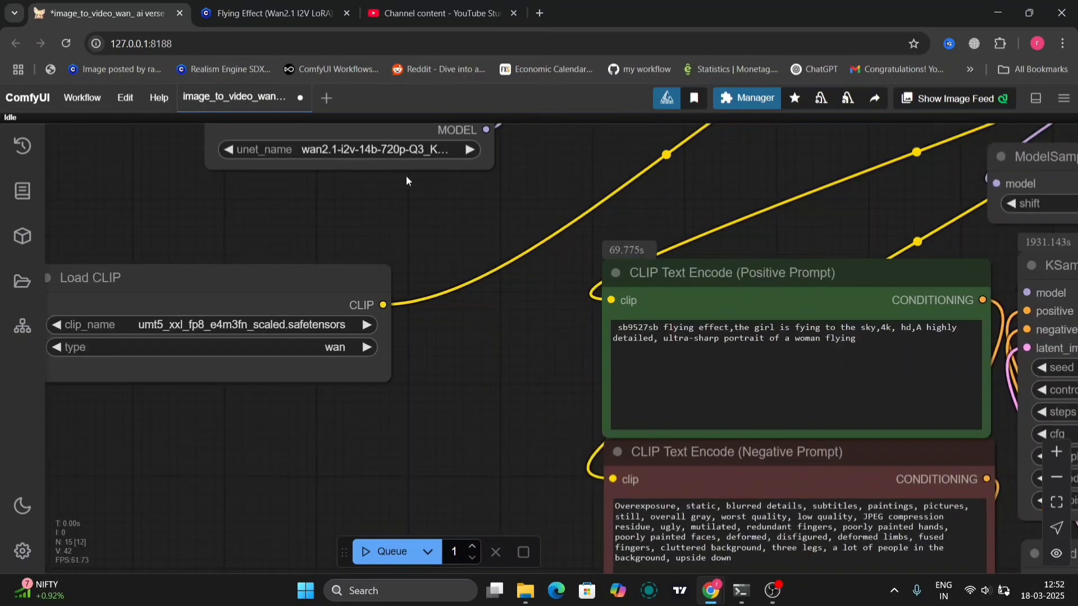
pyautogui.click(271, 13)
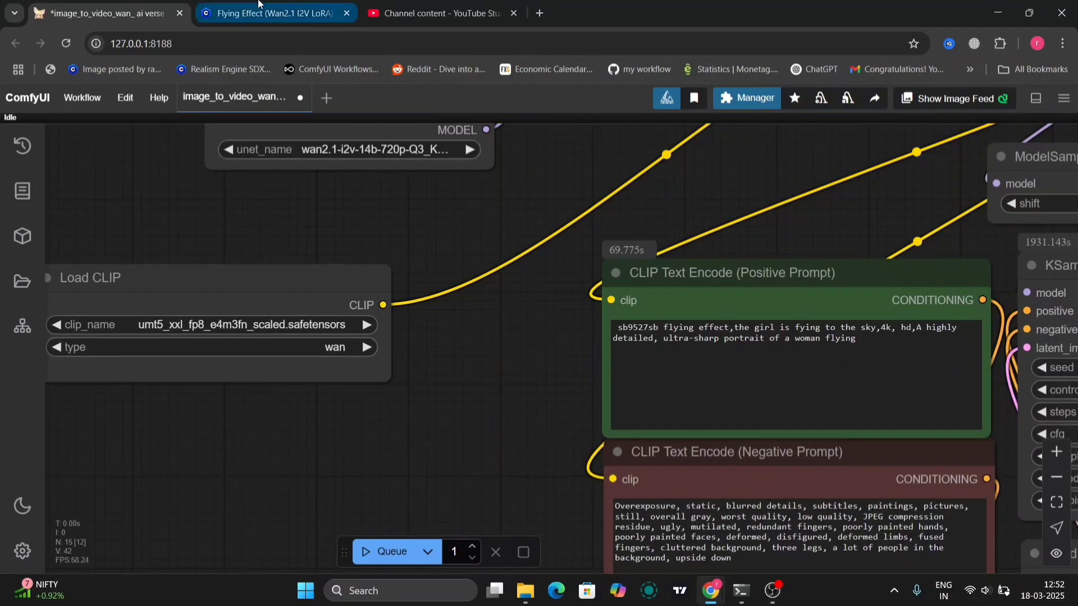
pyautogui.click(275, 13)
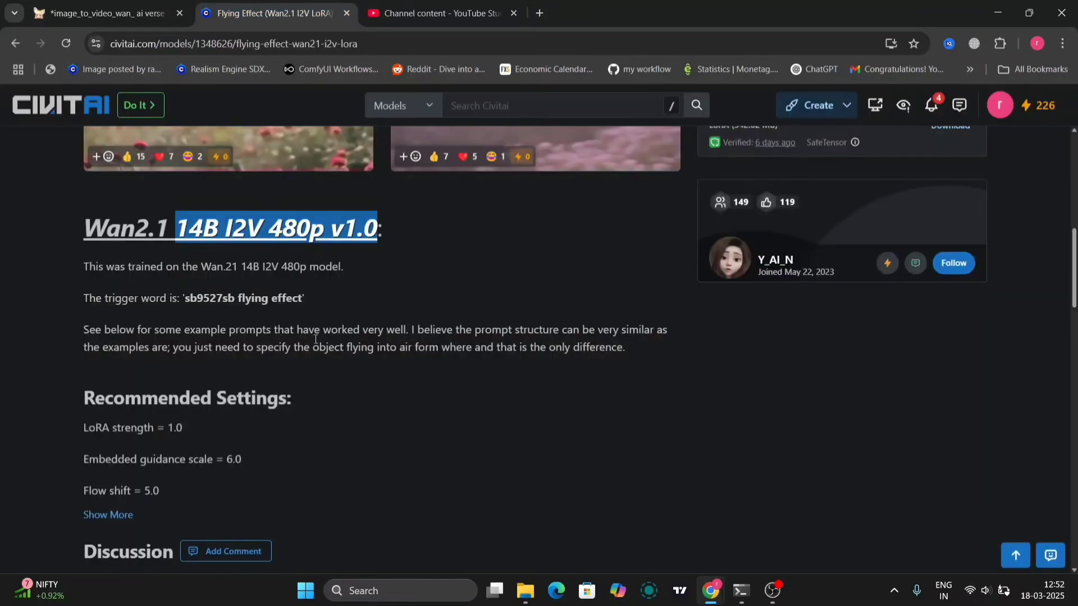
# Step: Scroll to the Flying Effect LoRA's workflow link and two prompt examples
pyautogui.scroll(-3)
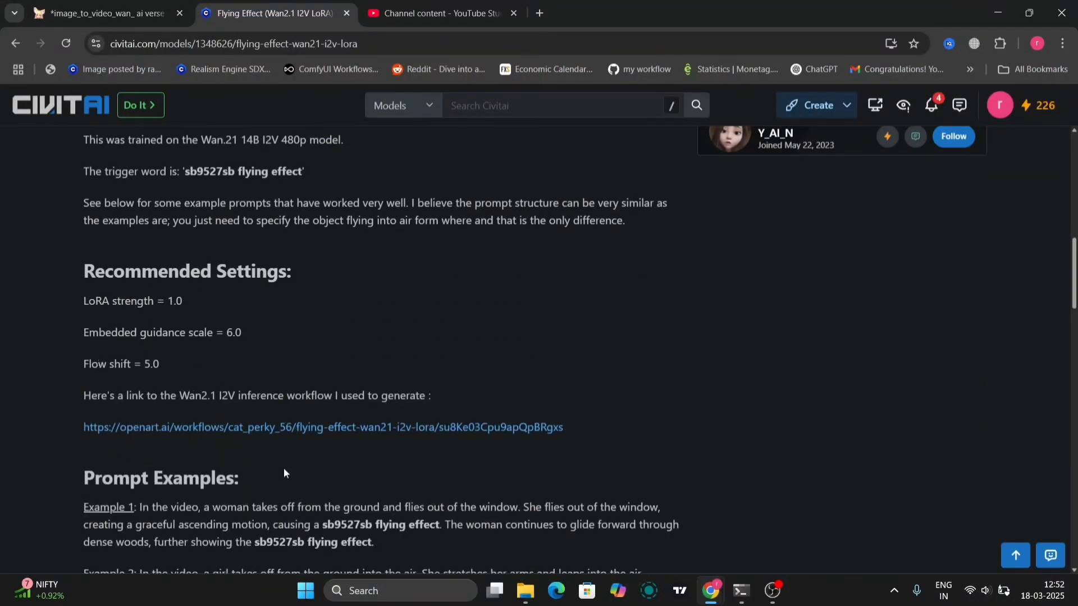
pyautogui.scroll(-3)
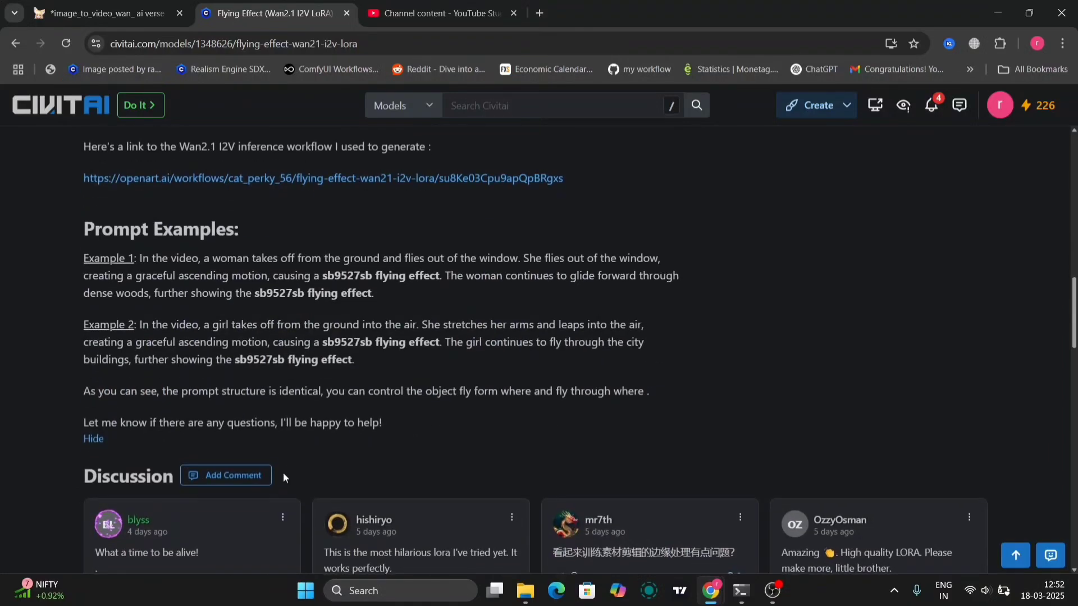
pyautogui.scroll(-3)
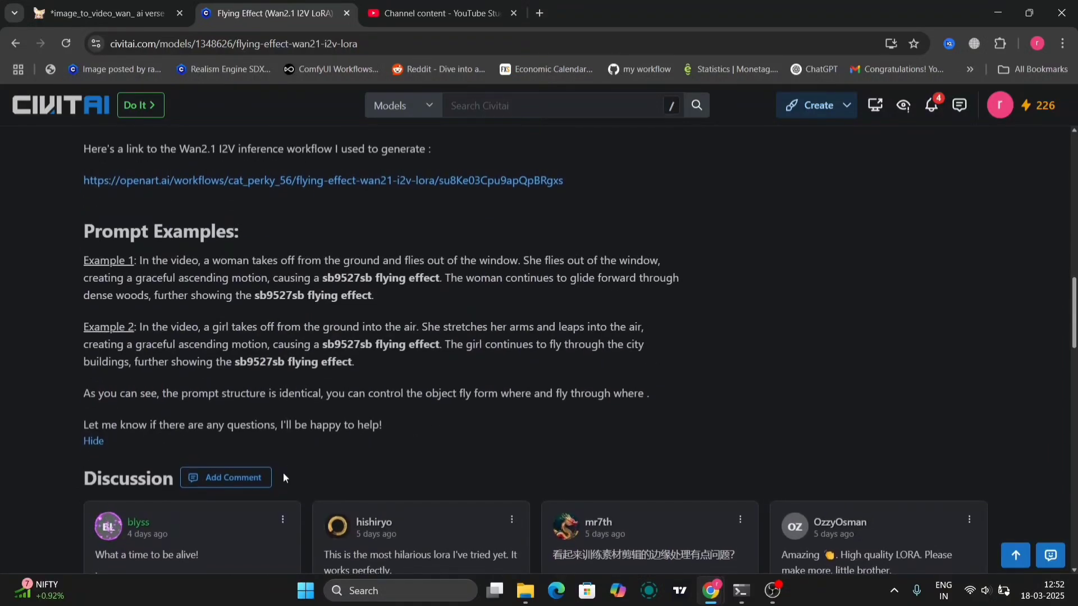
pyautogui.moveTo(242, 340)
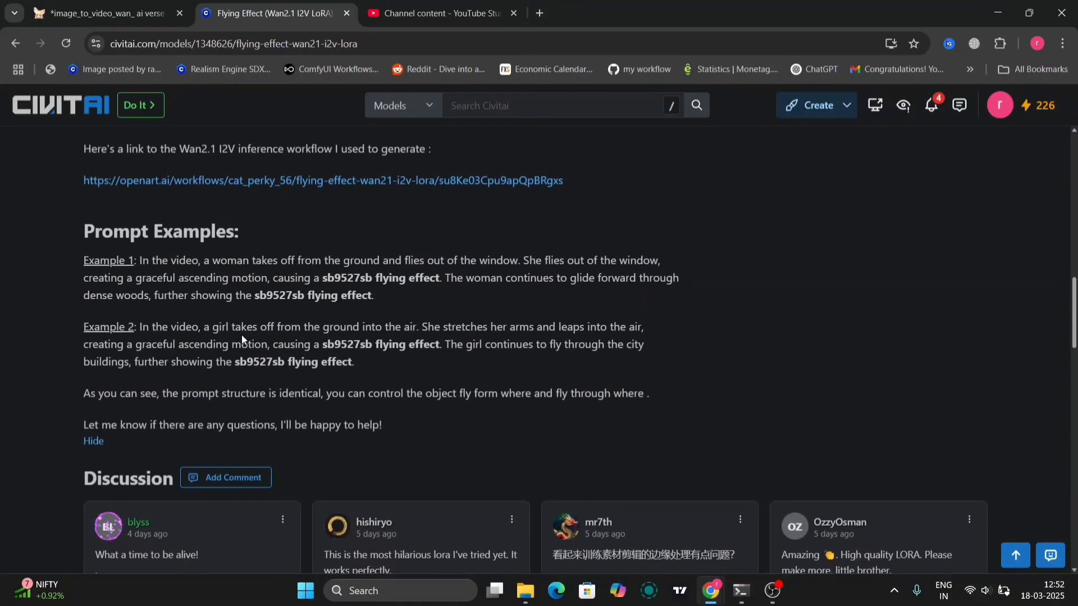
pyautogui.moveTo(518, 339)
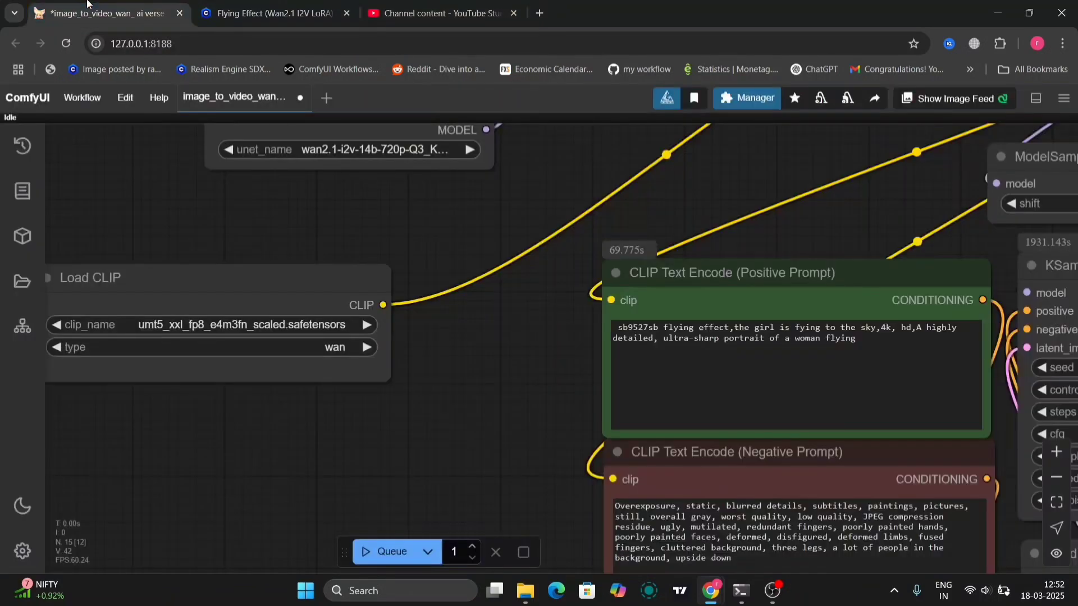
pyautogui.moveTo(509, 432)
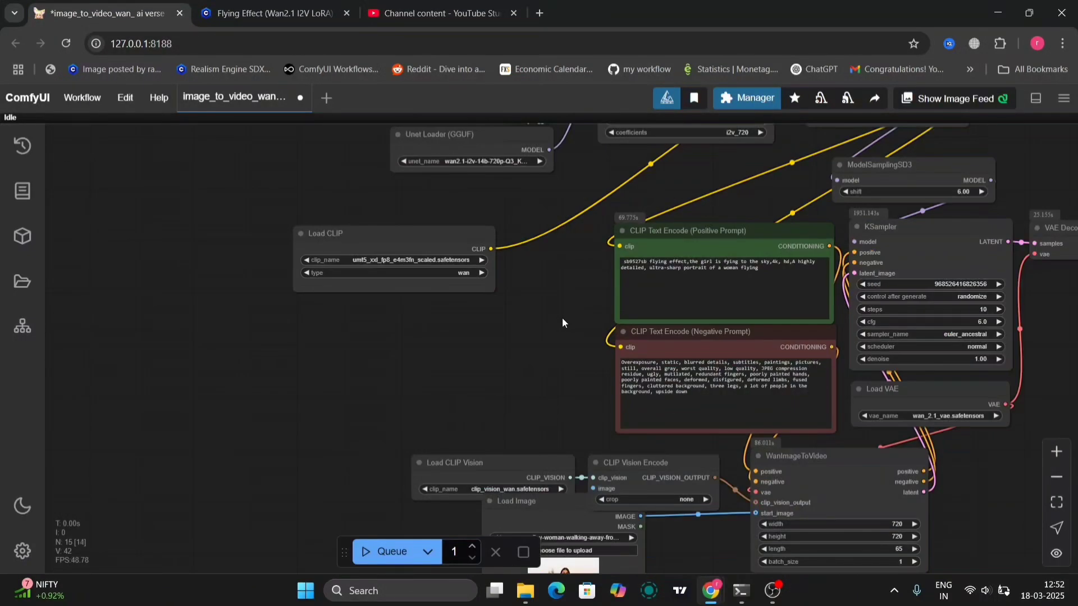
# Step: Wire in the flying_effect Load LoRA at strength 1.00 and start generating
pyautogui.moveTo(562, 323); pyautogui.dragTo(566, 471)
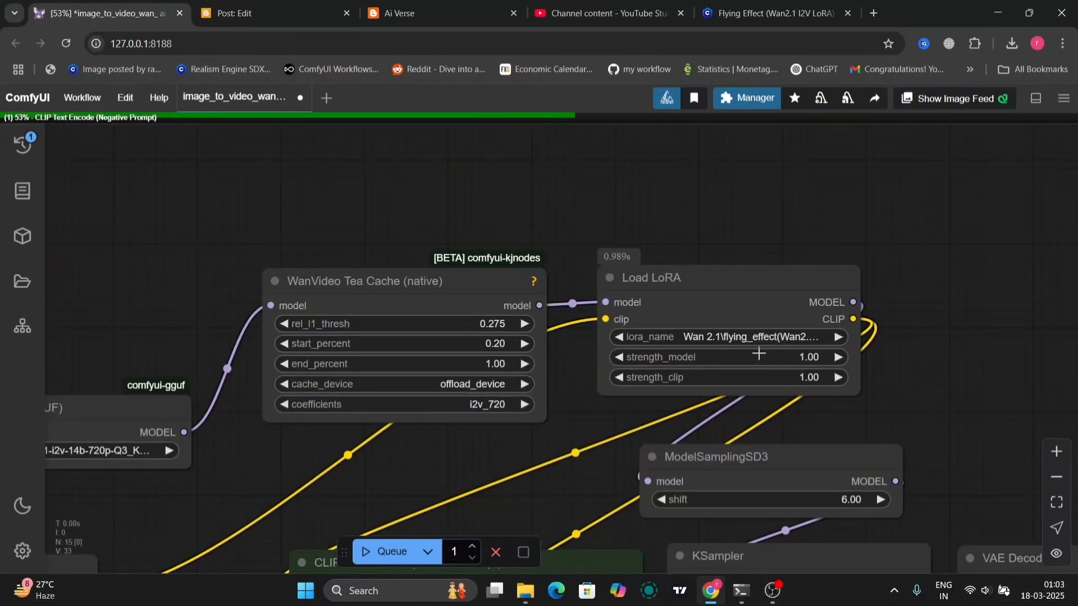
# Step: Switch the LoRA to Wan_i2v_hadouken_v2_s1200 and save ComfyUI_00085_.webp
pyautogui.click(756, 337)
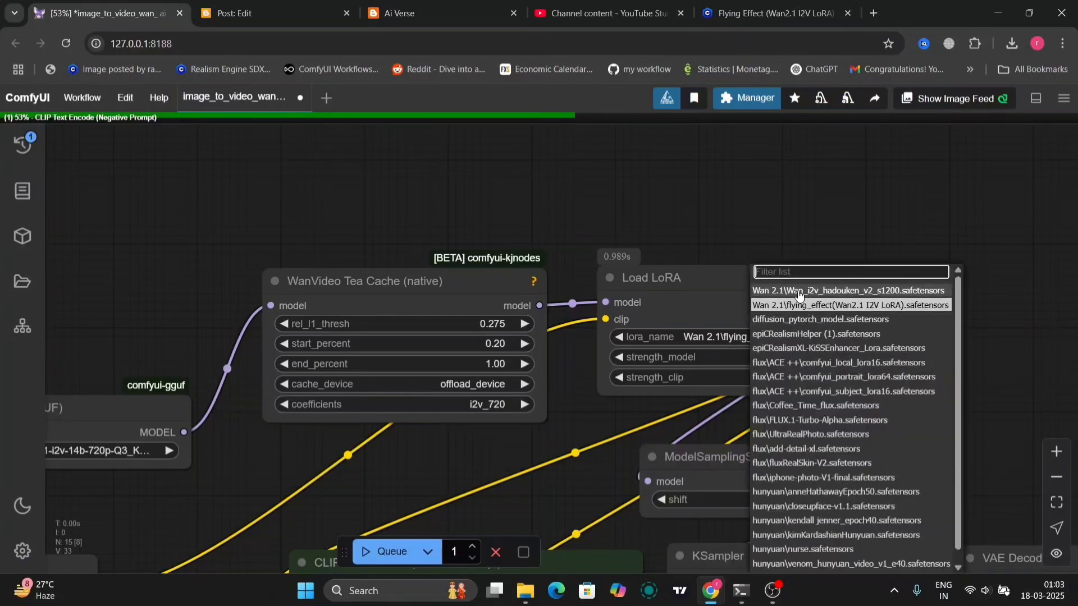
pyautogui.click(851, 304)
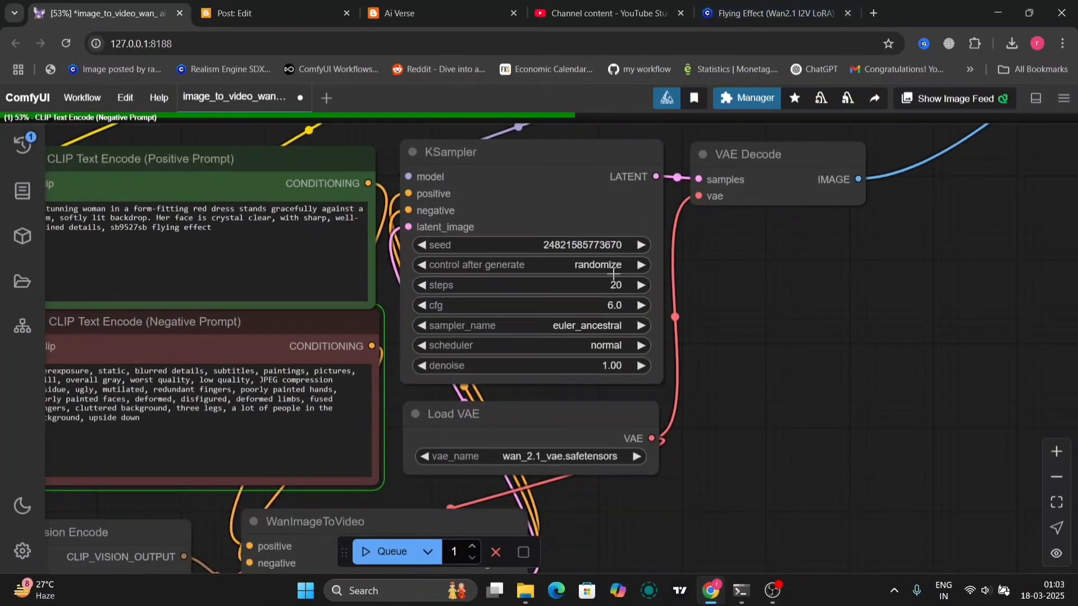
pyautogui.scroll(-3)
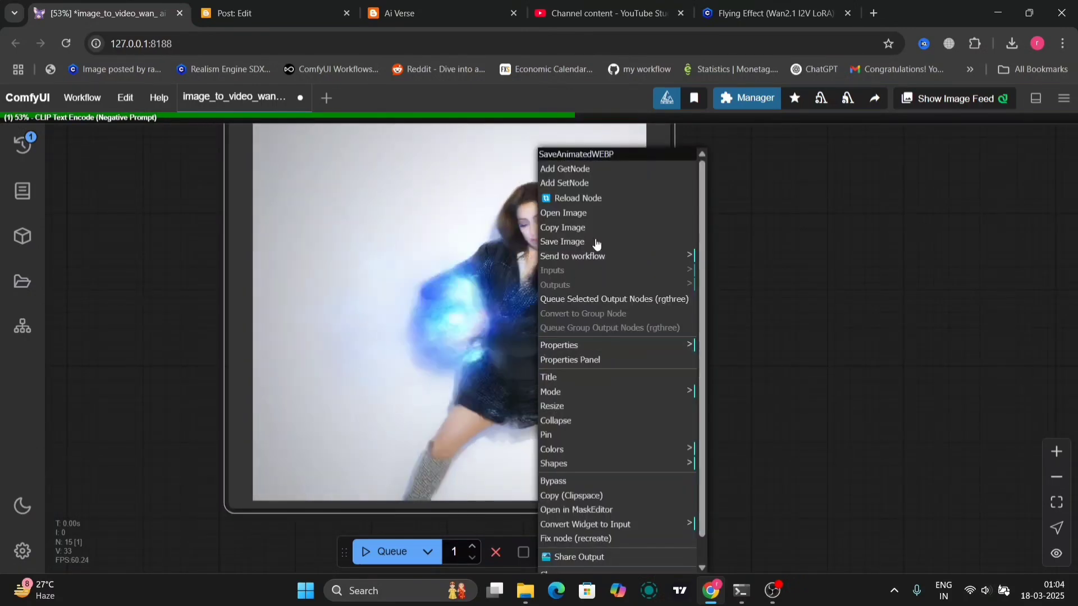
pyautogui.click(562, 241)
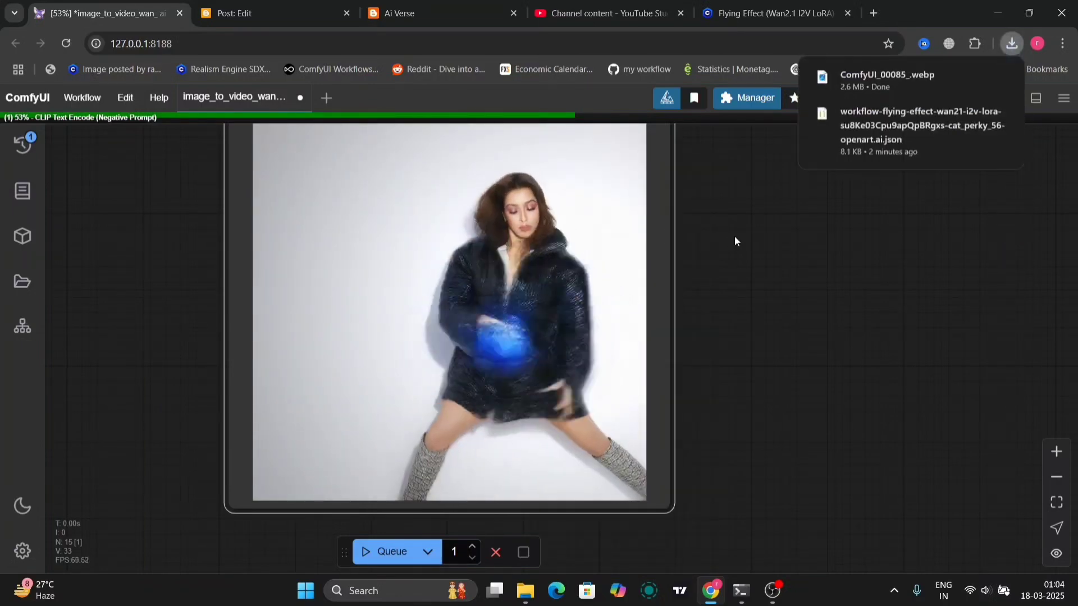